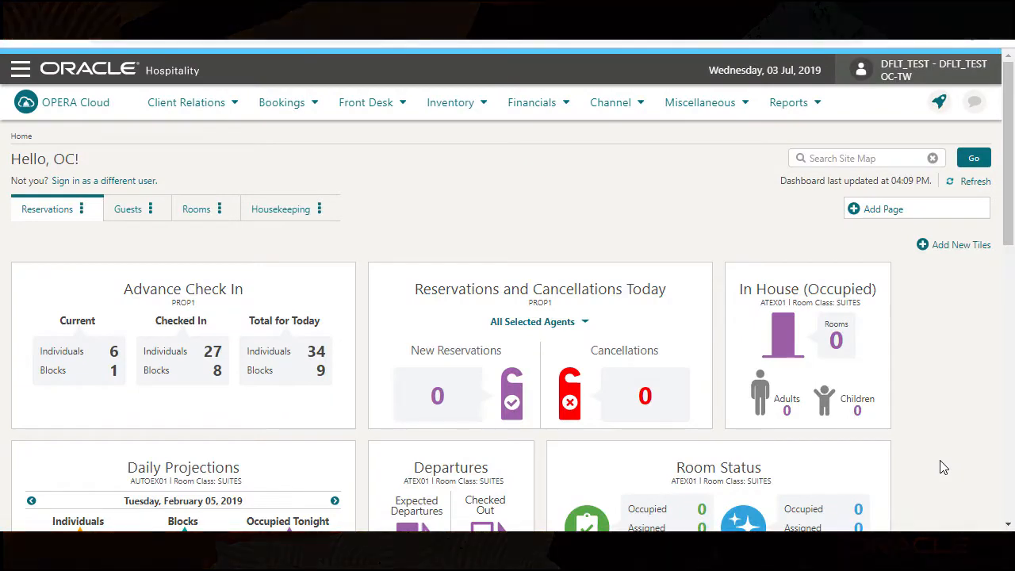
# Open Client Relations > Manage Profile and show its I Want To create/view options.
pyautogui.scroll(-3)
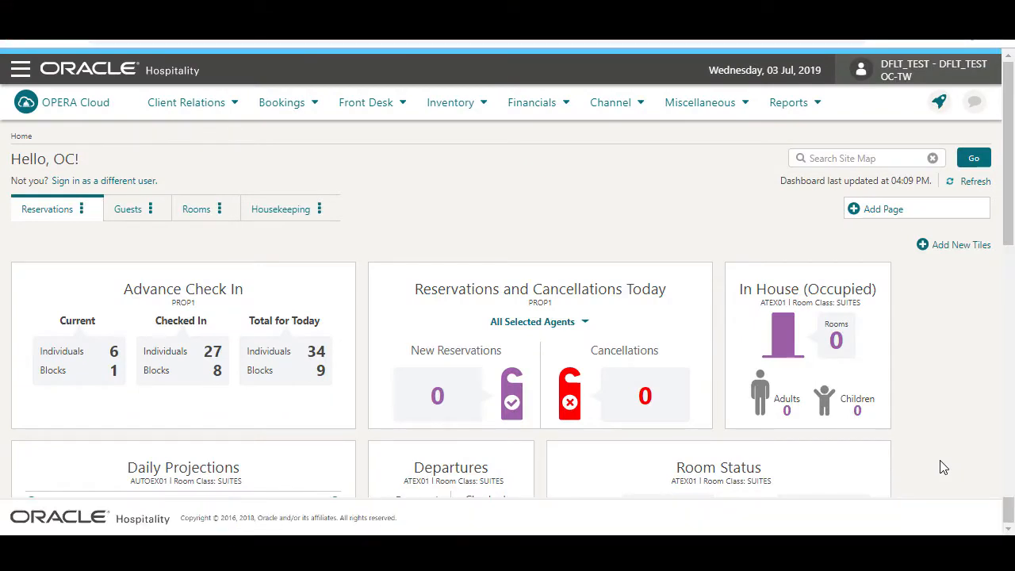
pyautogui.moveTo(310, 169)
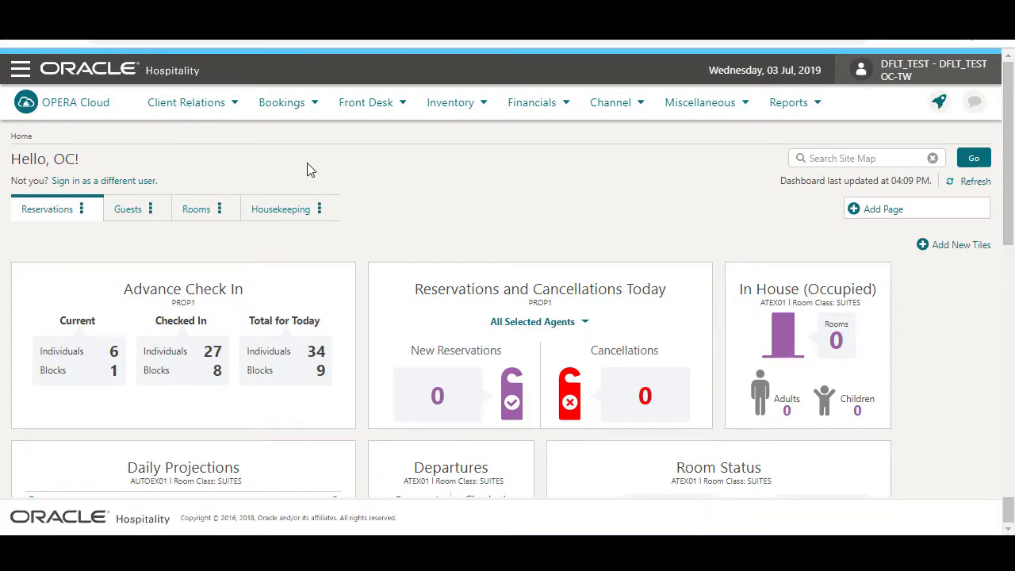
pyautogui.moveTo(452, 179)
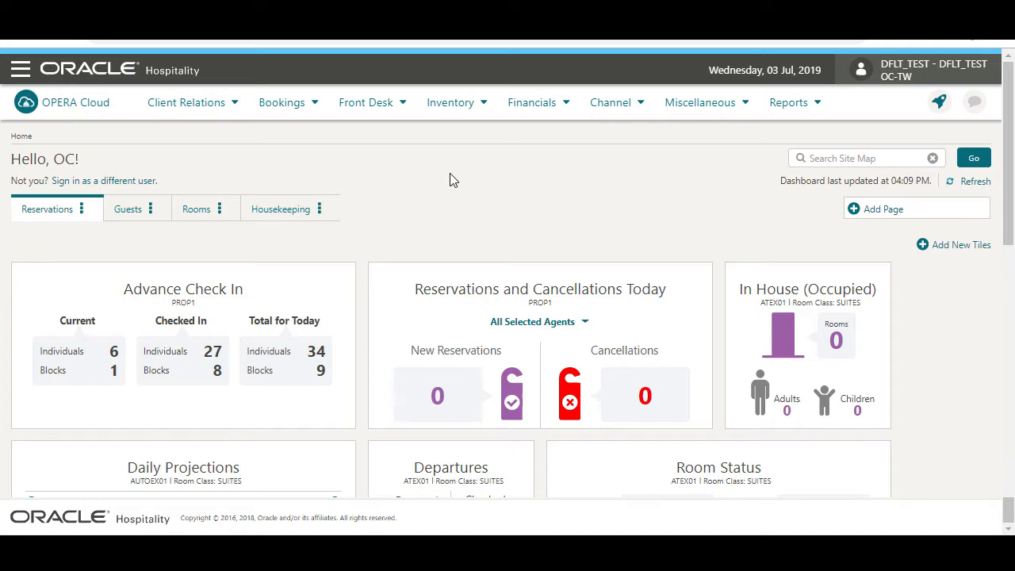
pyautogui.click(186, 103)
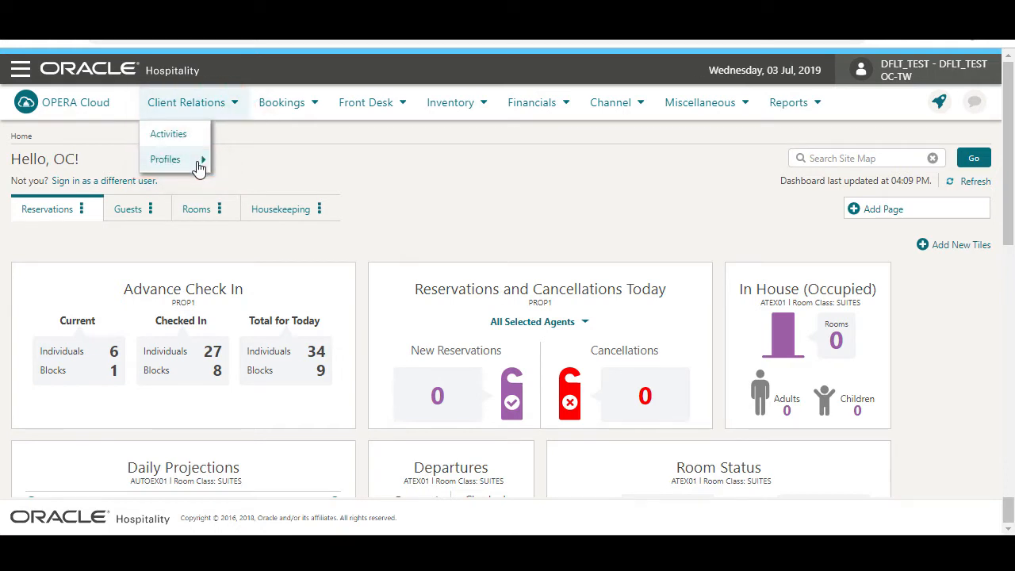
pyautogui.click(185, 102)
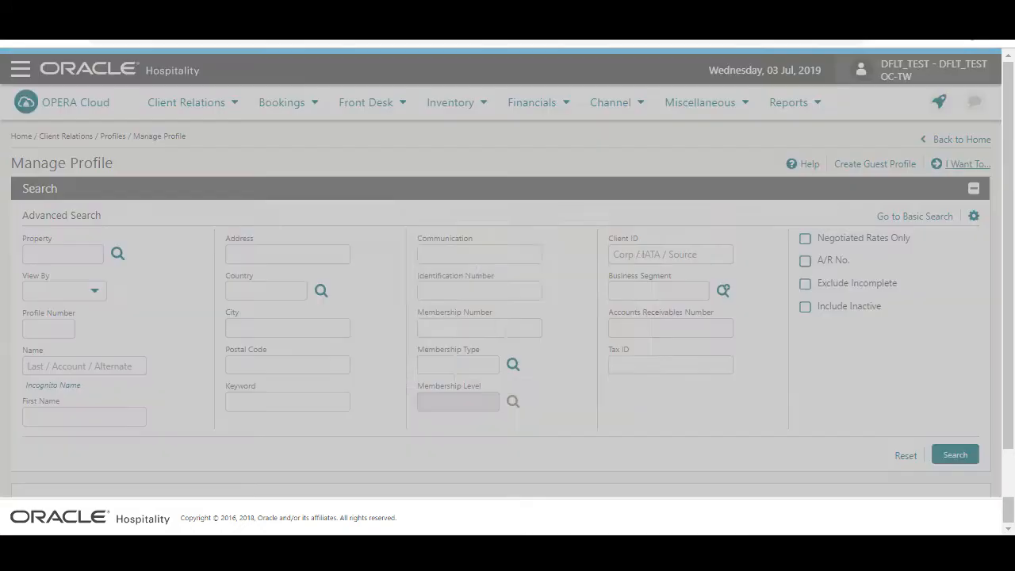
pyautogui.click(965, 163)
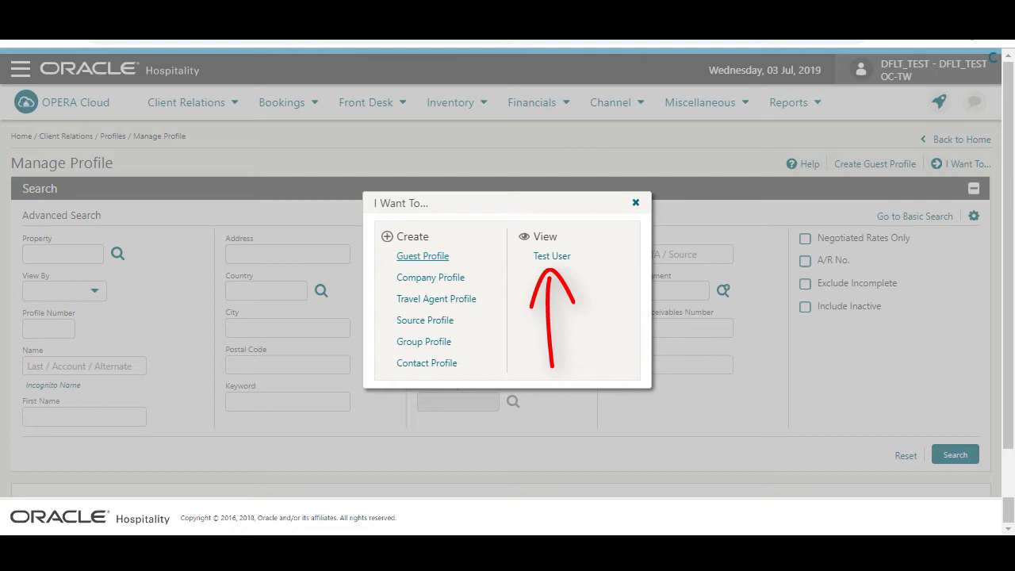
pyautogui.click(422, 255)
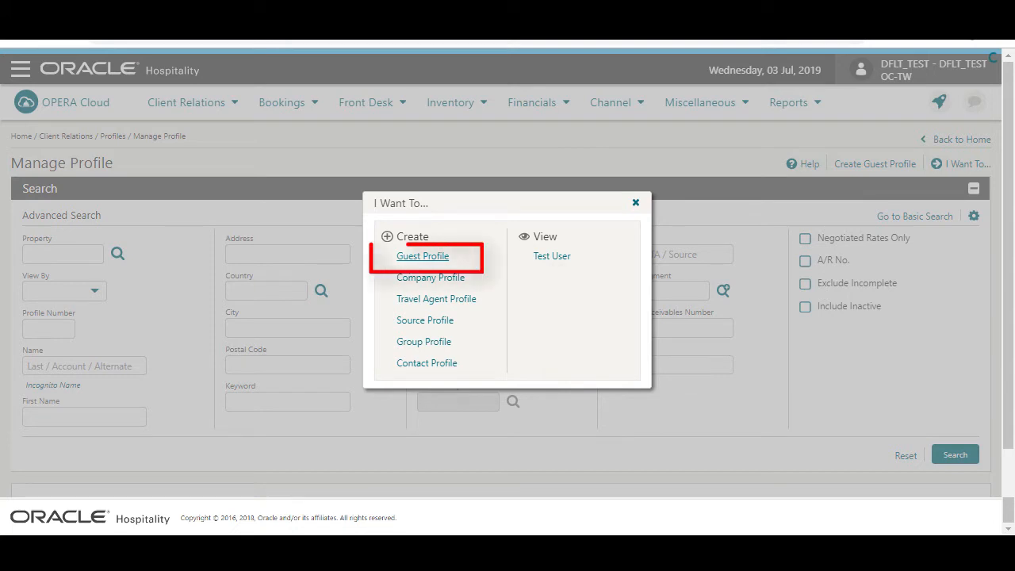
pyautogui.click(423, 255)
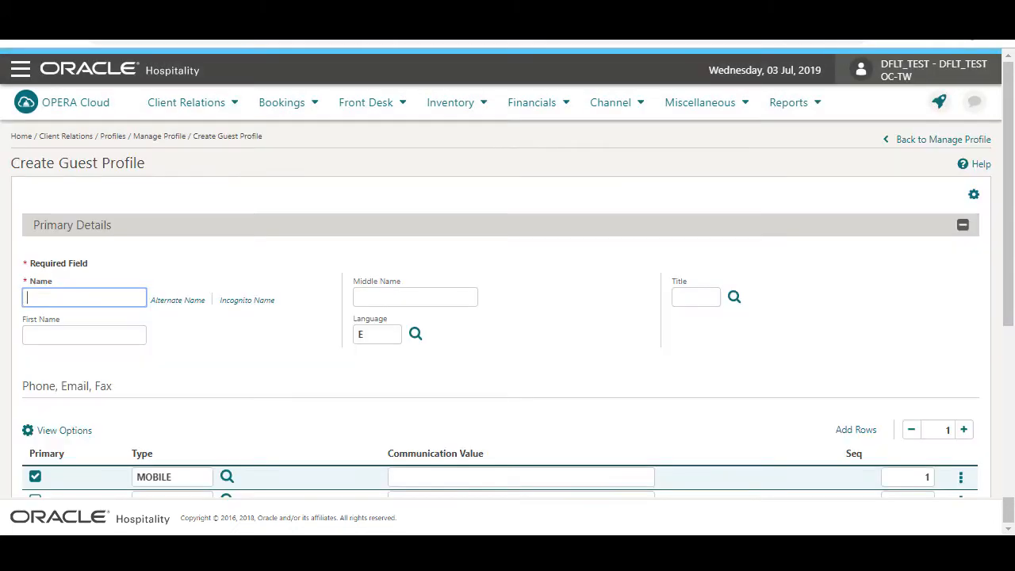
pyautogui.write('Test U')
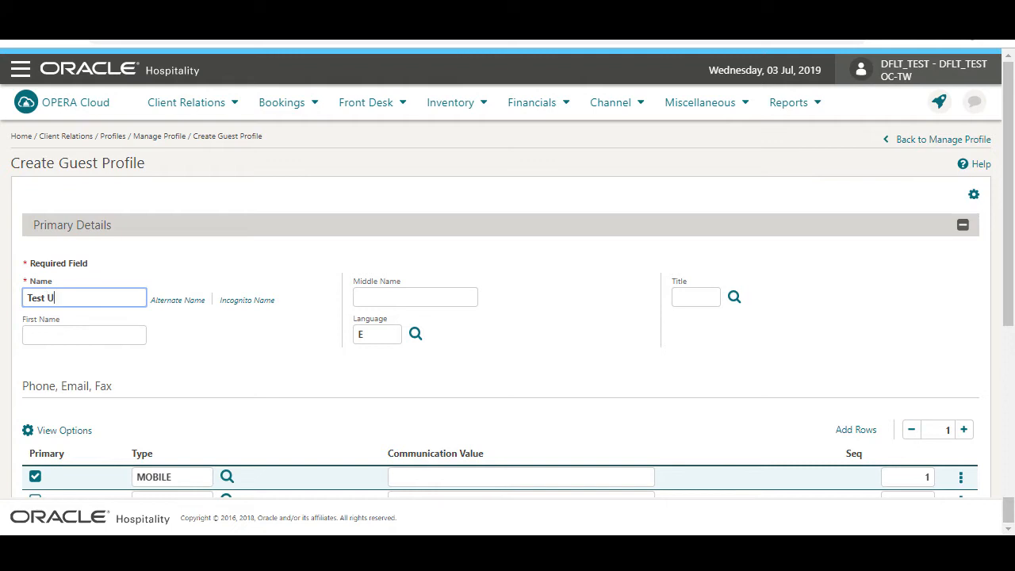
pyautogui.write('ser')
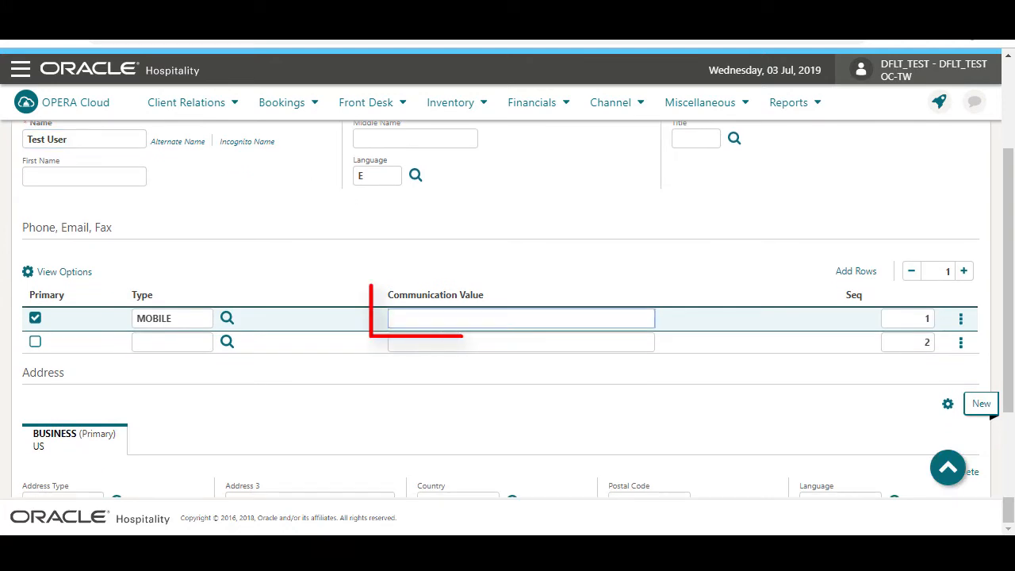
pyautogui.write('1234567890')
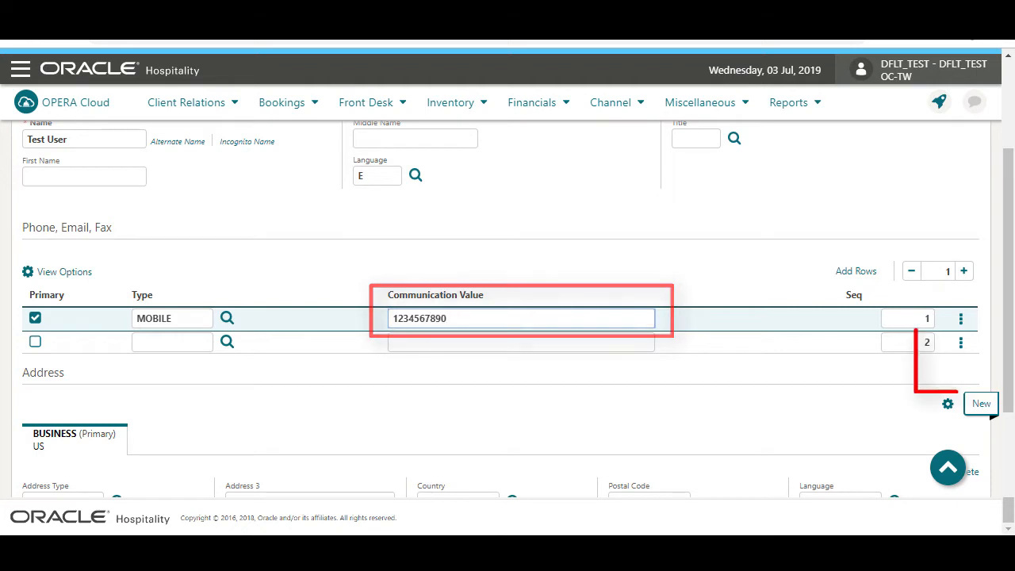
pyautogui.click(171, 342)
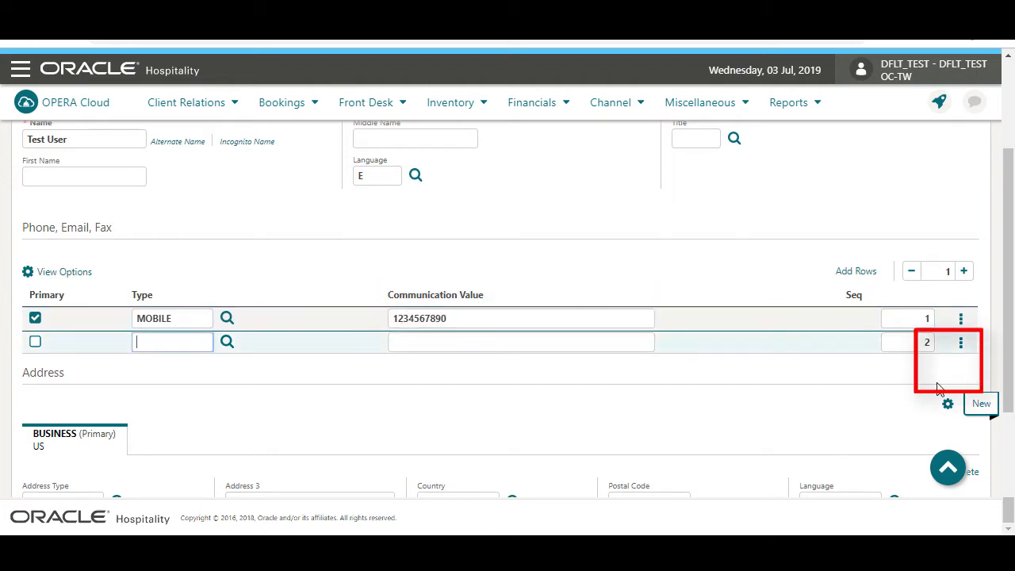
pyautogui.click(960, 342)
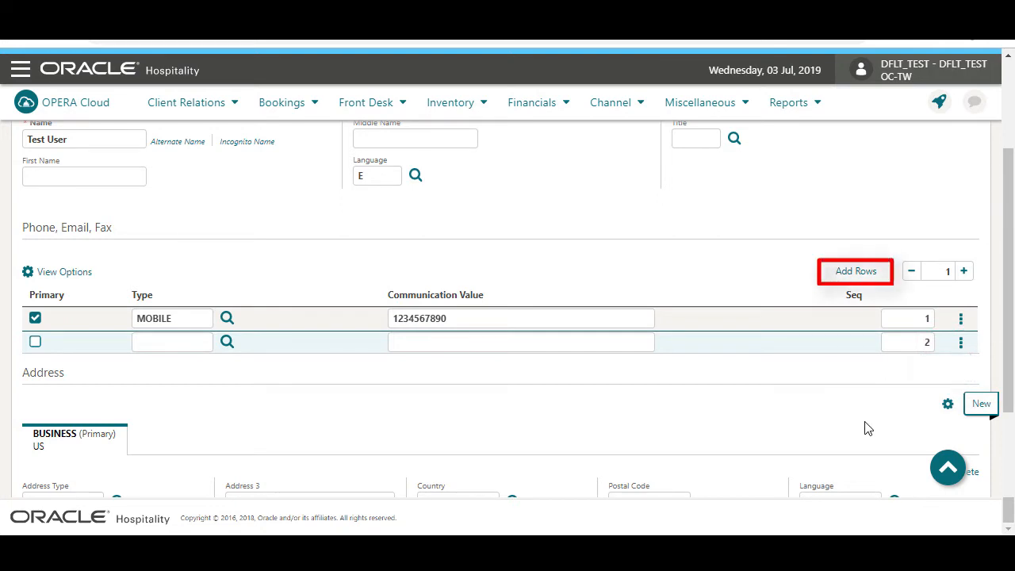
pyautogui.click(981, 403)
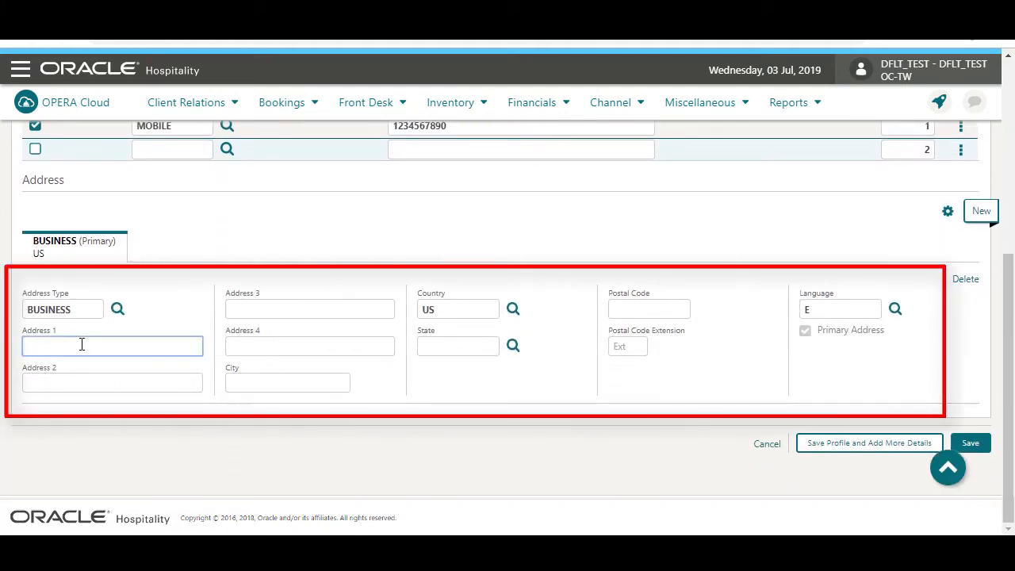
# Enter the business address in Miami, FLORIDA, then save the profile to add more details.
pyautogui.write('123')
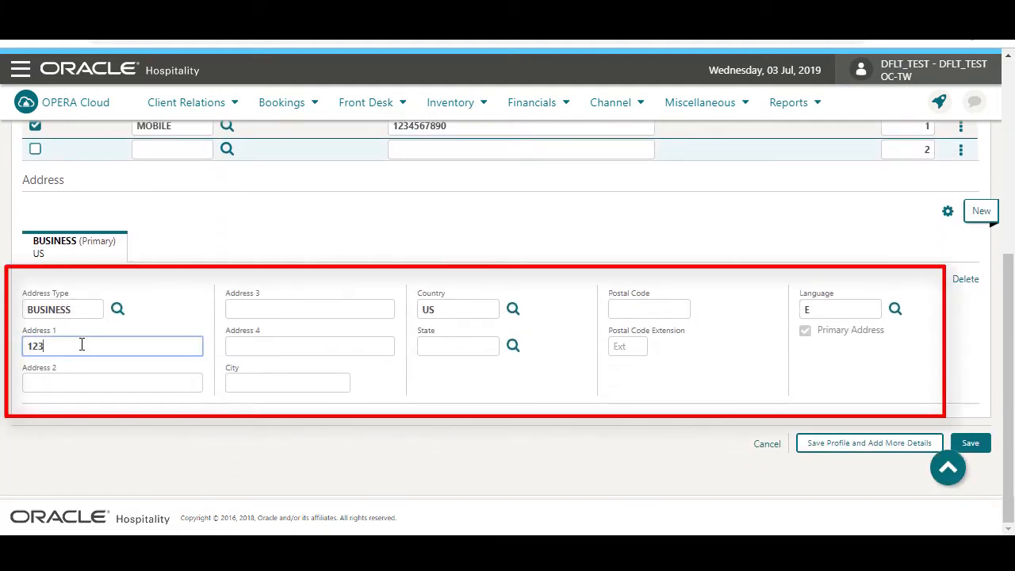
pyautogui.write('busin')
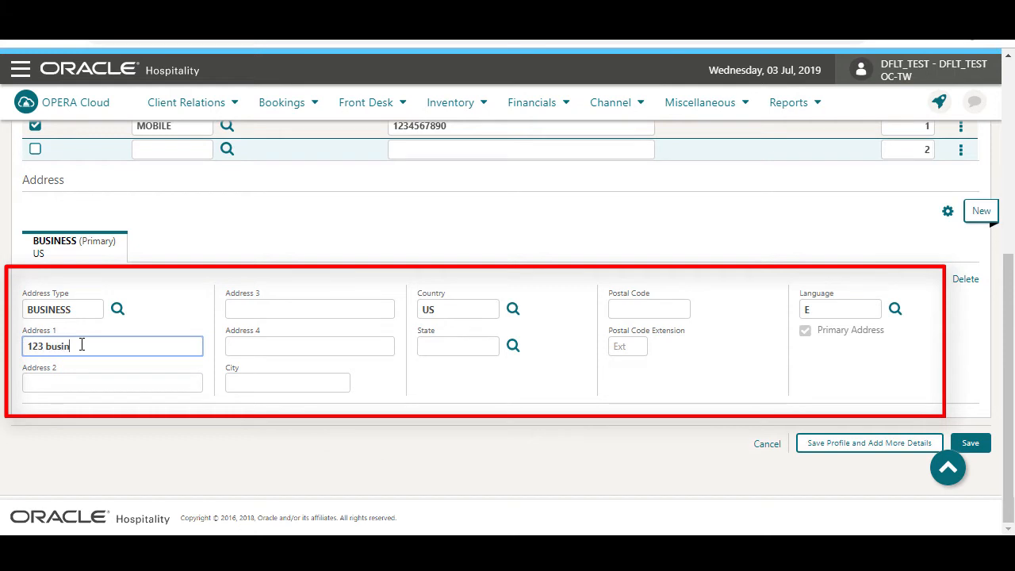
pyautogui.write('ess address')
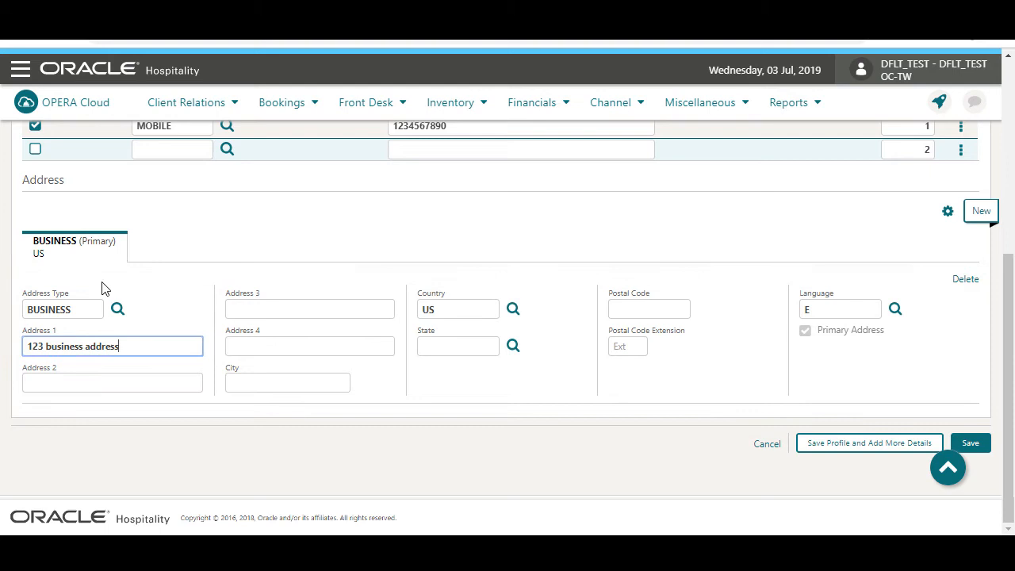
pyautogui.click(287, 382)
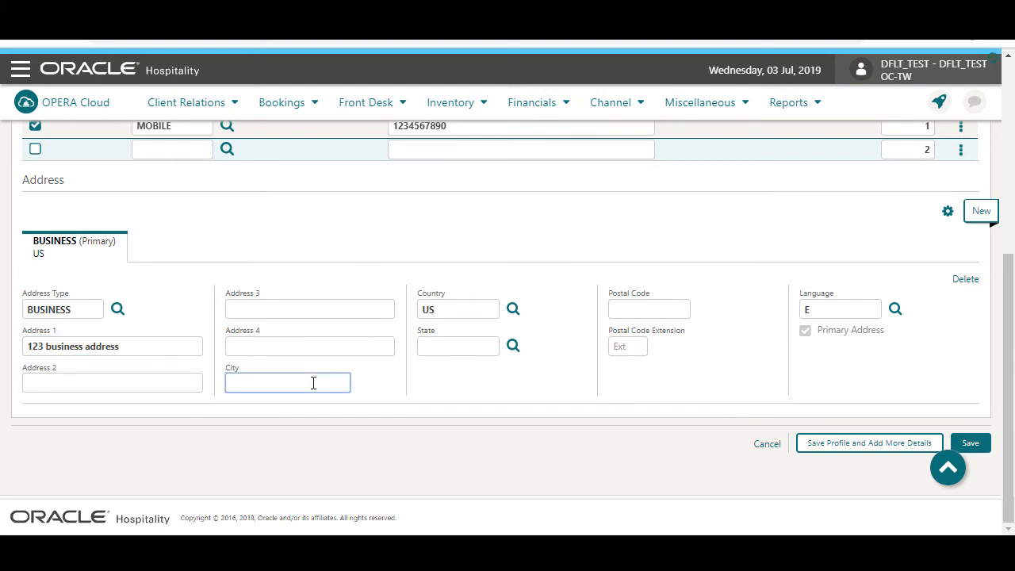
pyautogui.write('miami')
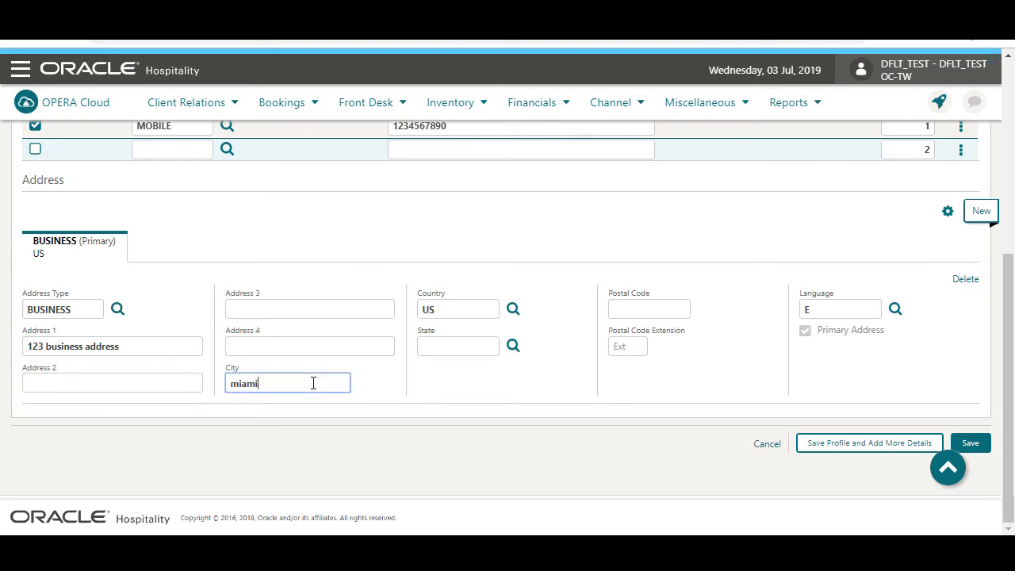
pyautogui.write('FL')
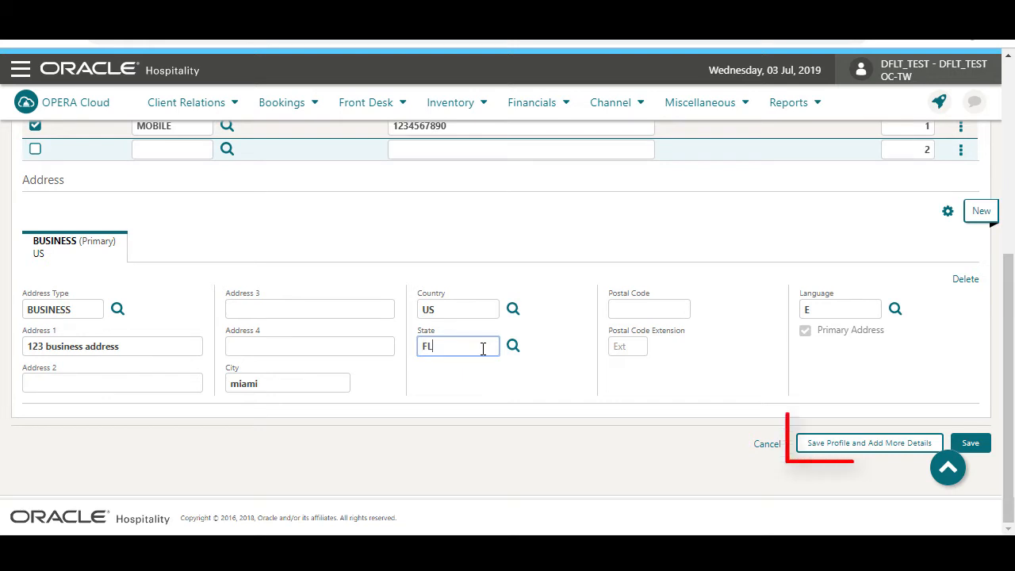
pyautogui.write('FLORIDA')
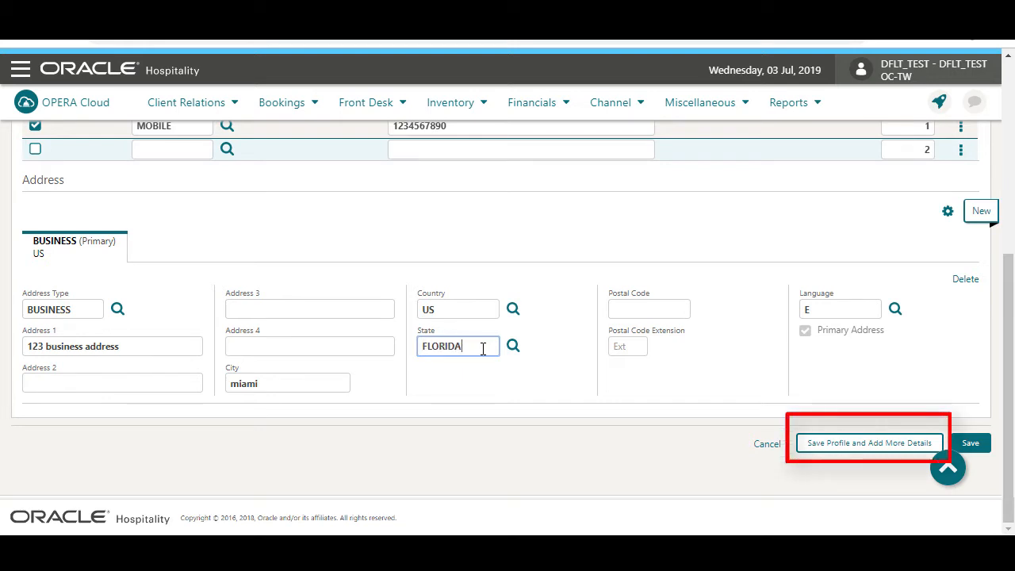
pyautogui.click(868, 443)
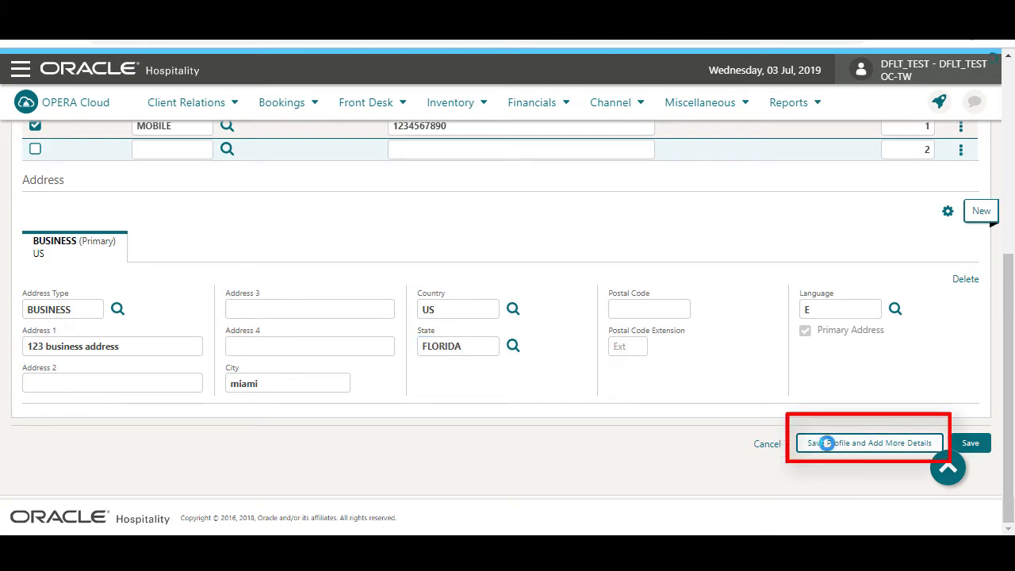
pyautogui.click(868, 442)
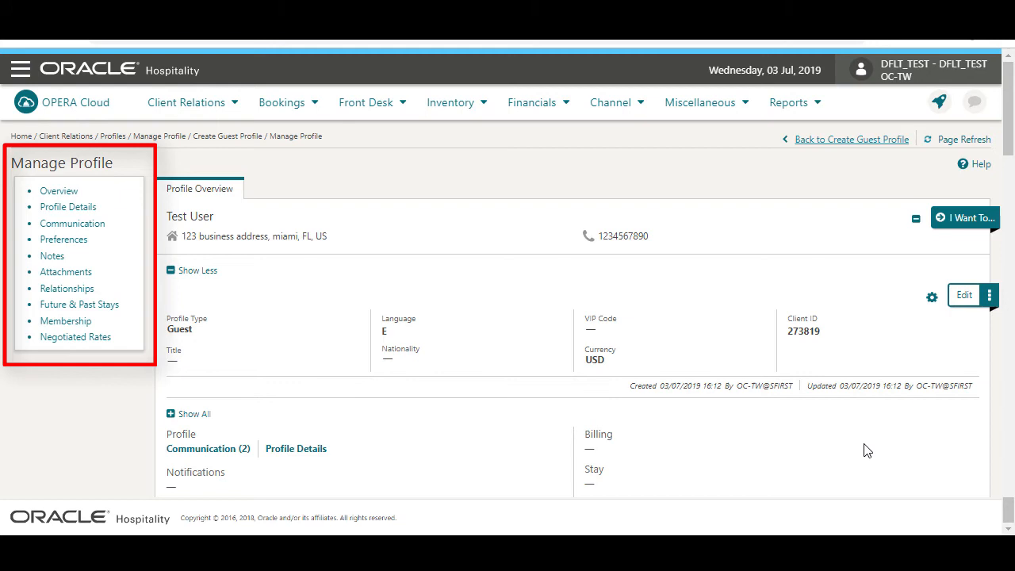
# Review the Test User profile overview and open the extra-actions menu beside Edit.
pyautogui.scroll(-3)
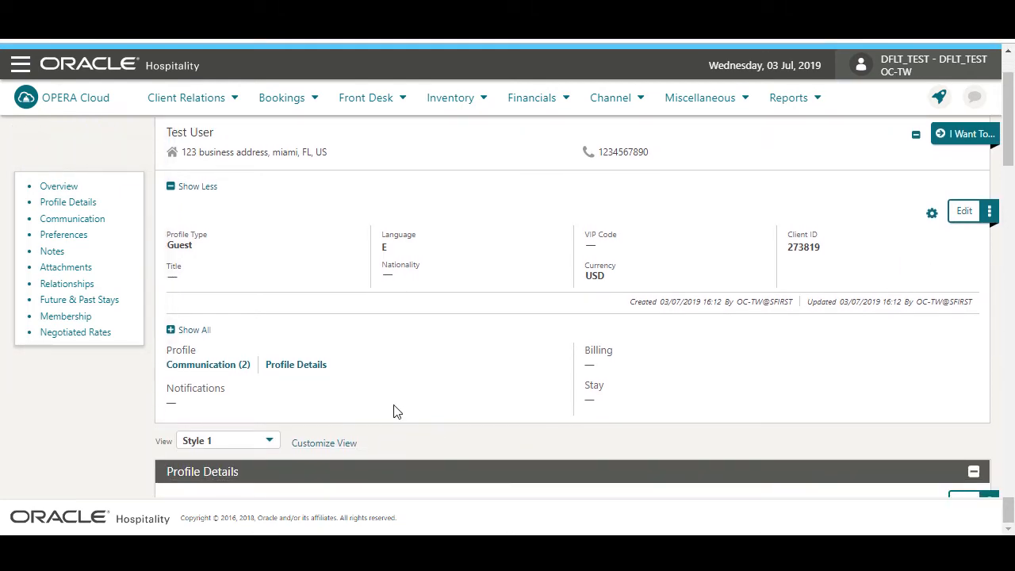
pyautogui.click(189, 330)
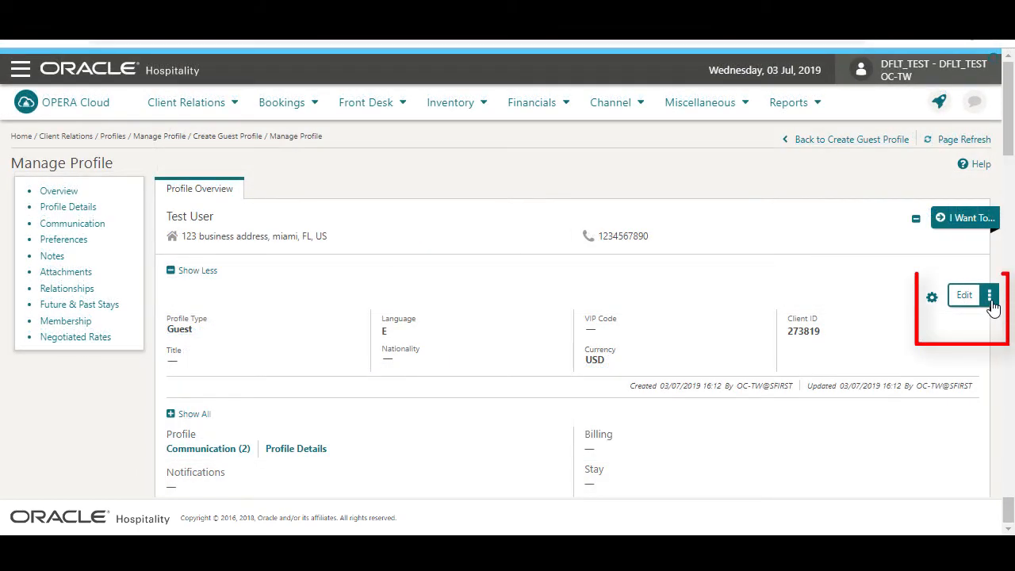
pyautogui.click(998, 295)
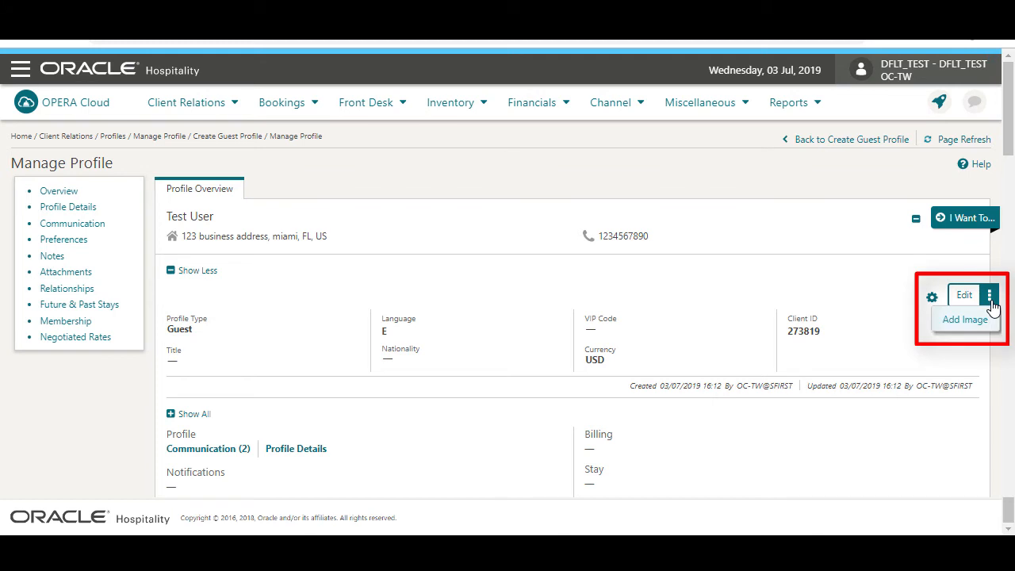
pyautogui.click(989, 295)
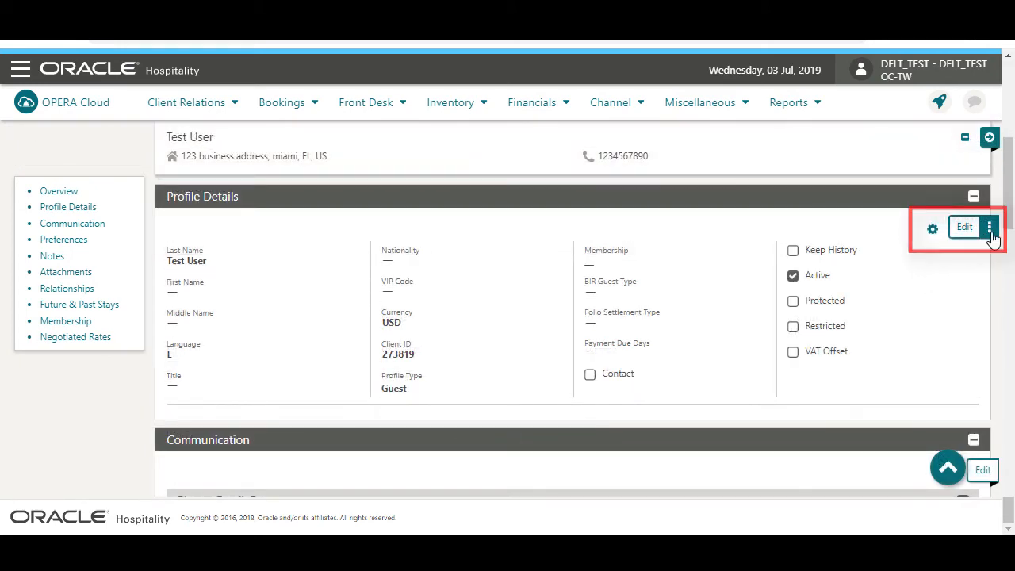
# Edit Profile Details and set BIR Guest Type to RG.
pyautogui.click(964, 227)
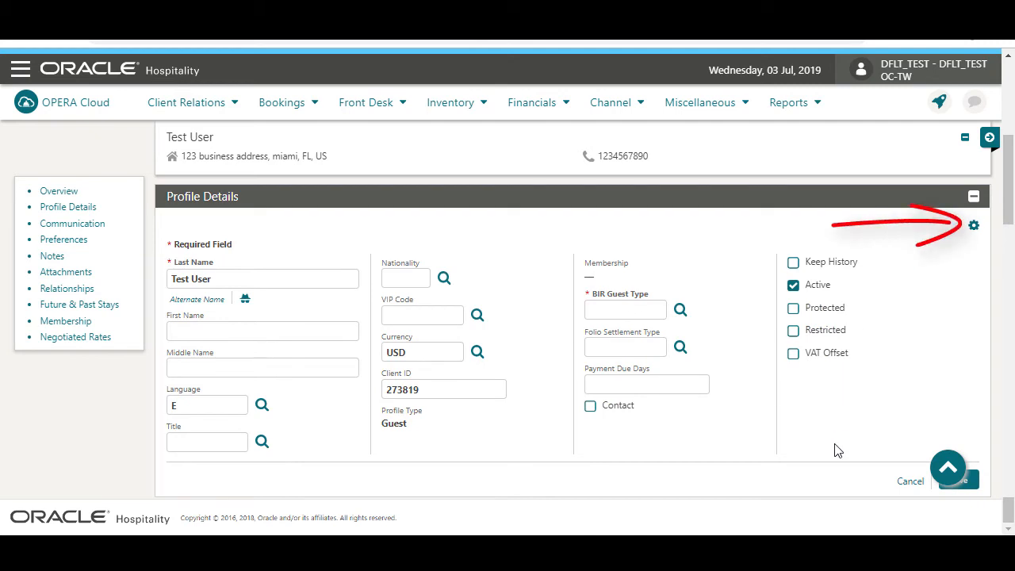
pyautogui.write('RG')
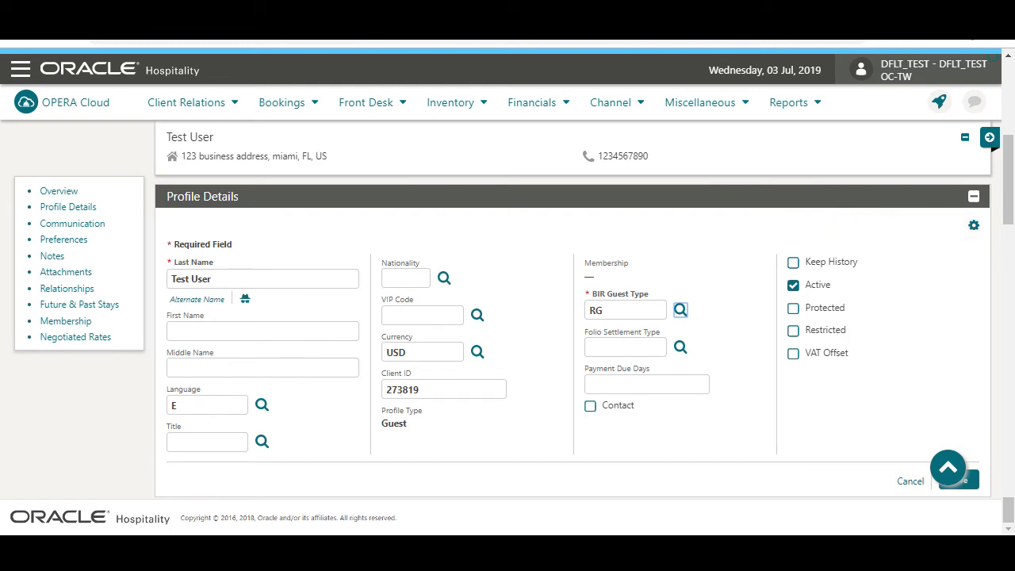
pyautogui.scroll(-3)
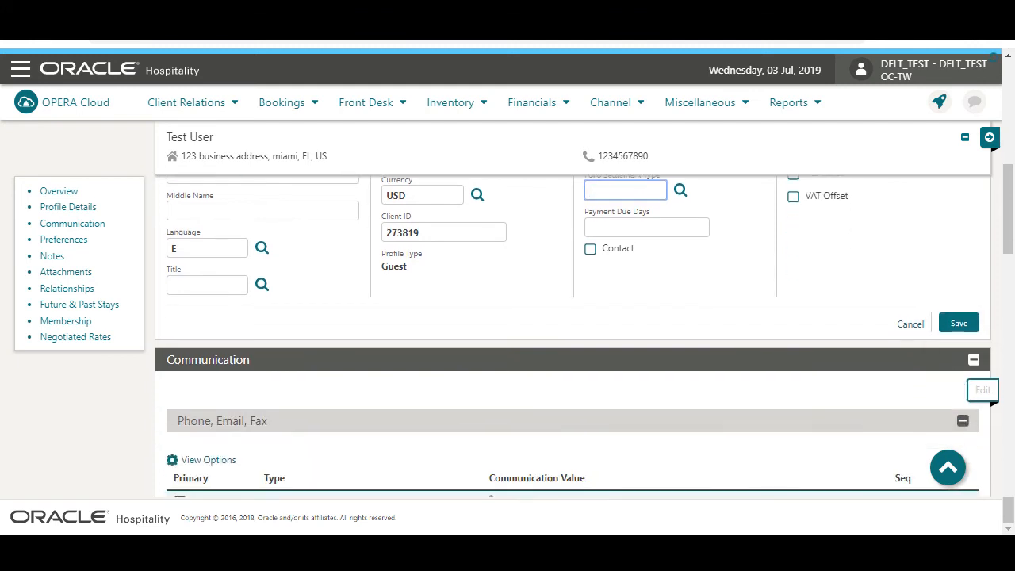
# Scroll past Notes, Attachments, Relationships, Stays and Membership to Negotiated Rates.
pyautogui.scroll(-3)
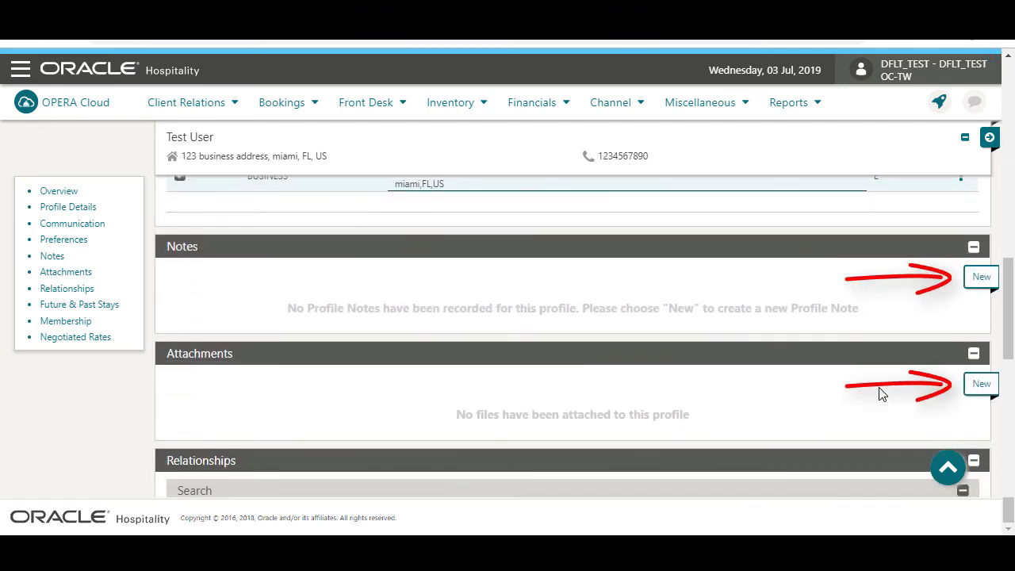
pyautogui.scroll(-3)
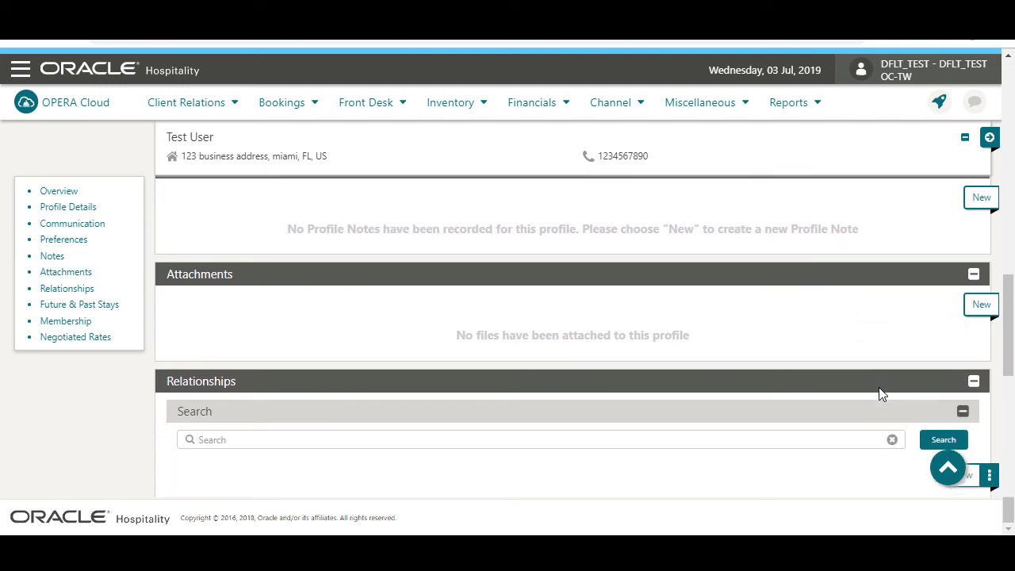
pyautogui.scroll(-3)
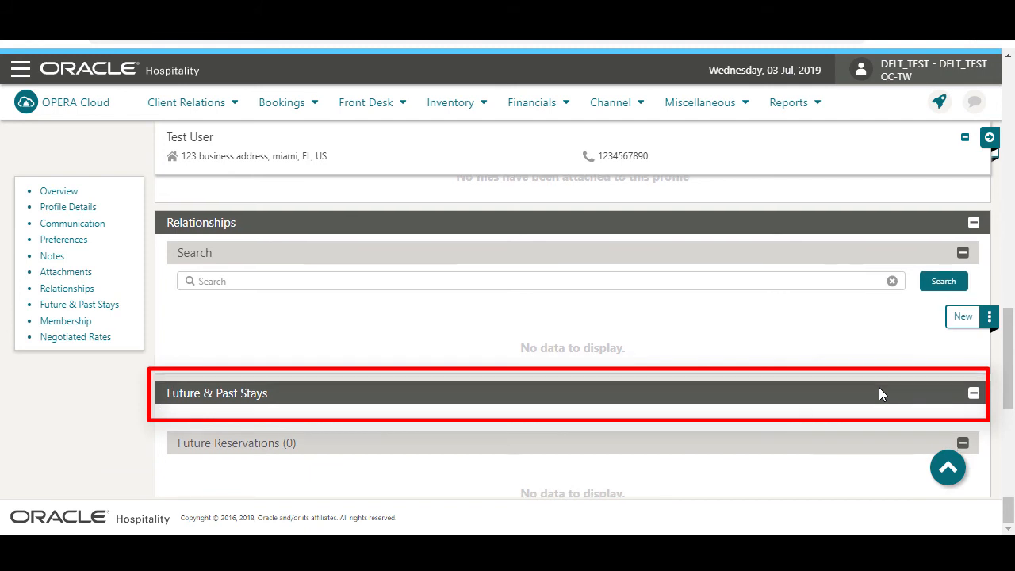
pyautogui.scroll(-3)
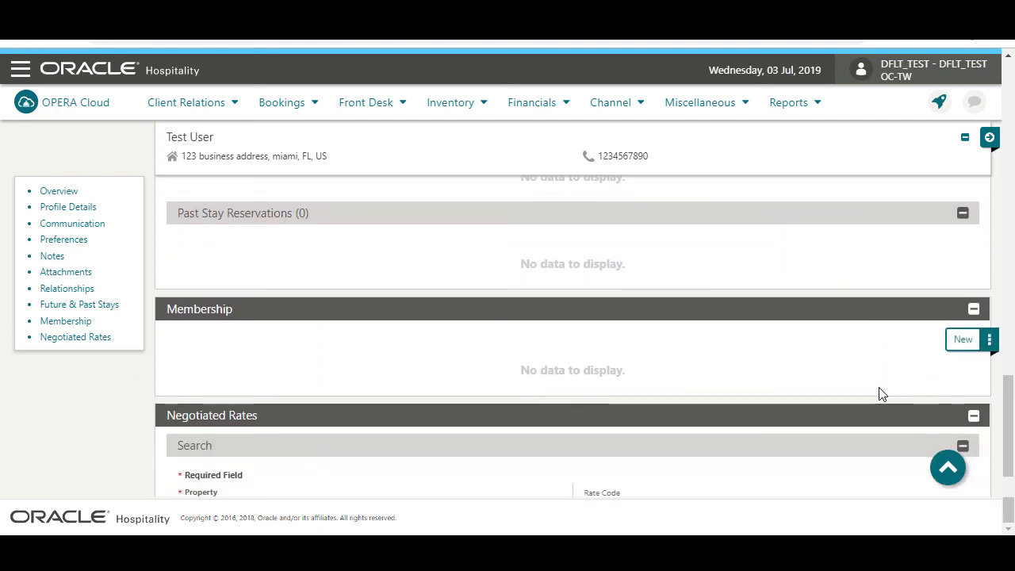
pyautogui.click(68, 207)
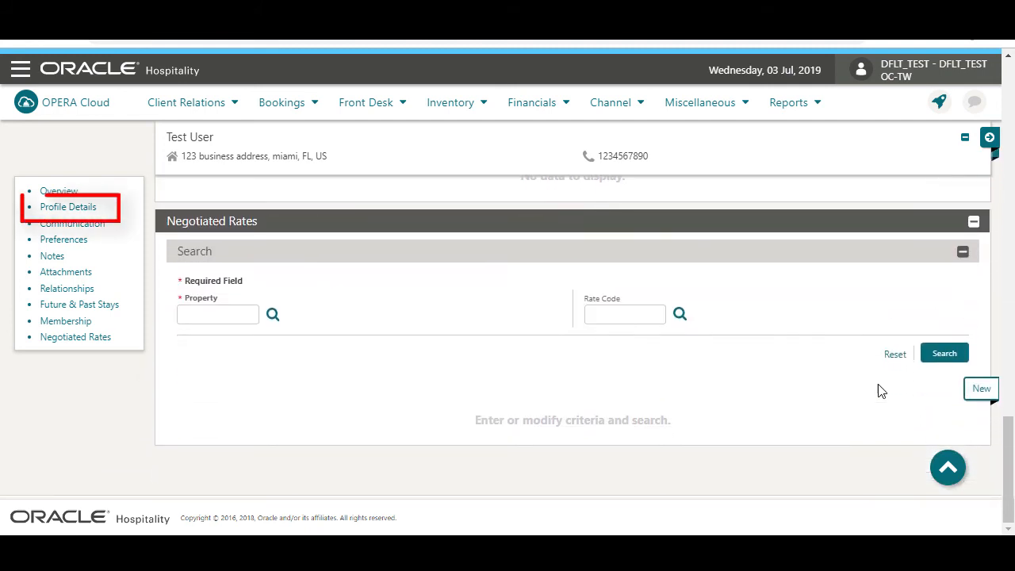
# Jump back to Profile Details and show its merge, reservation and statistics actions.
pyautogui.click(69, 207)
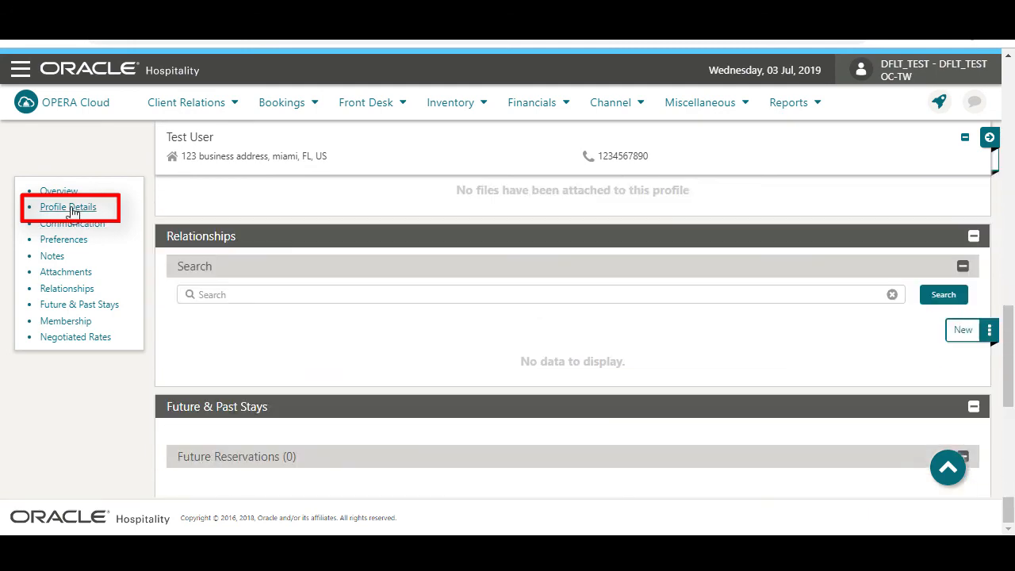
pyautogui.click(68, 207)
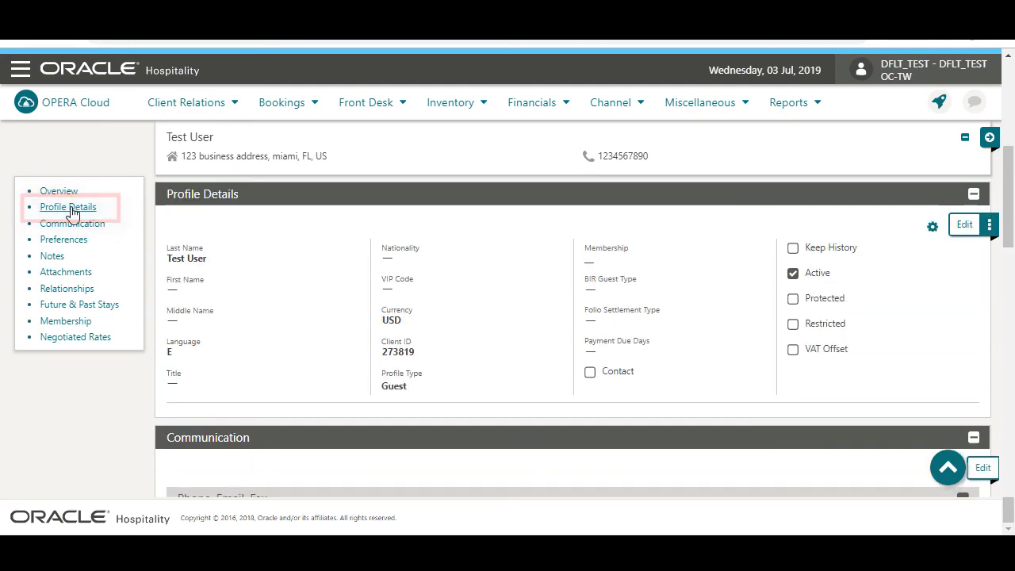
pyautogui.click(989, 137)
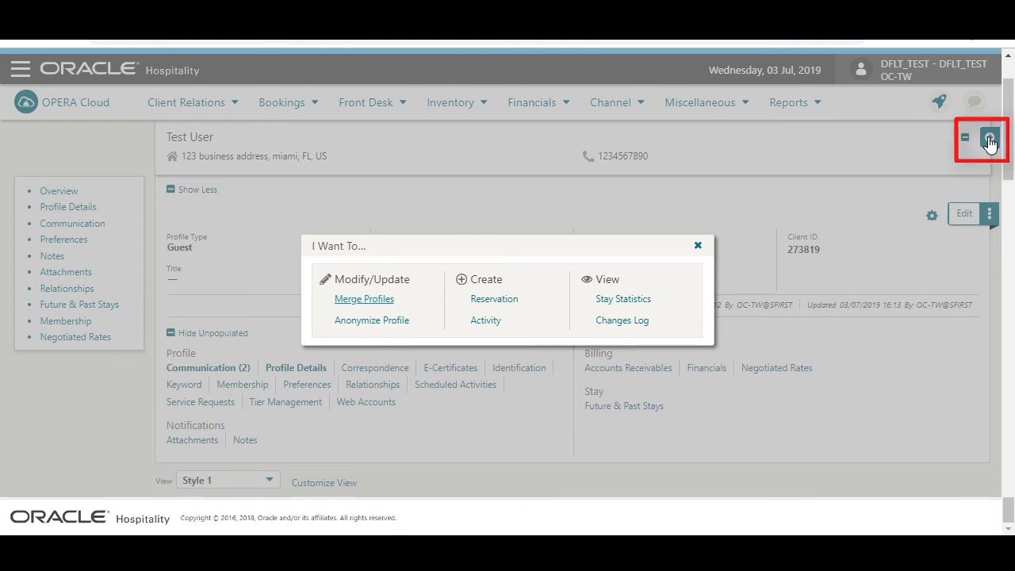